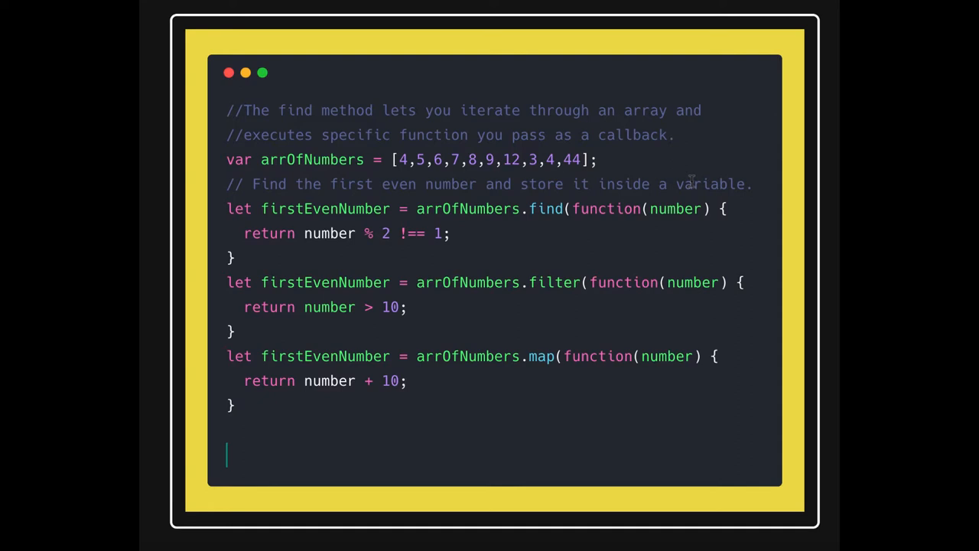
mouse_move(548, 182)
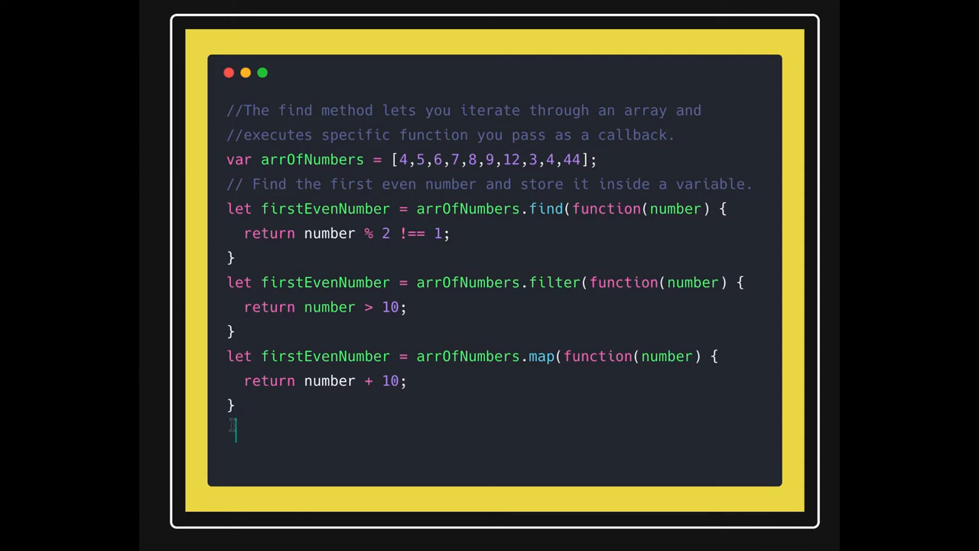
text([])
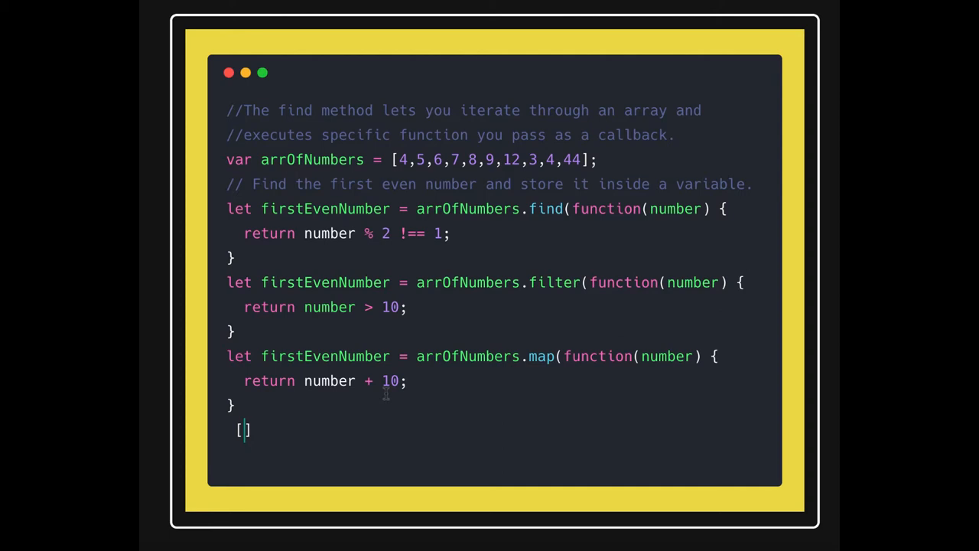
text(14,)
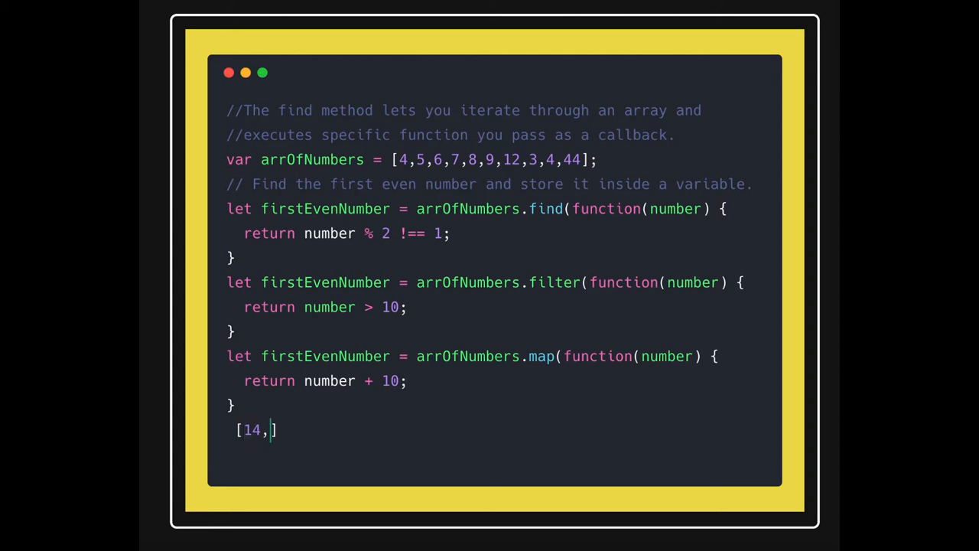
text(15,16,17...)
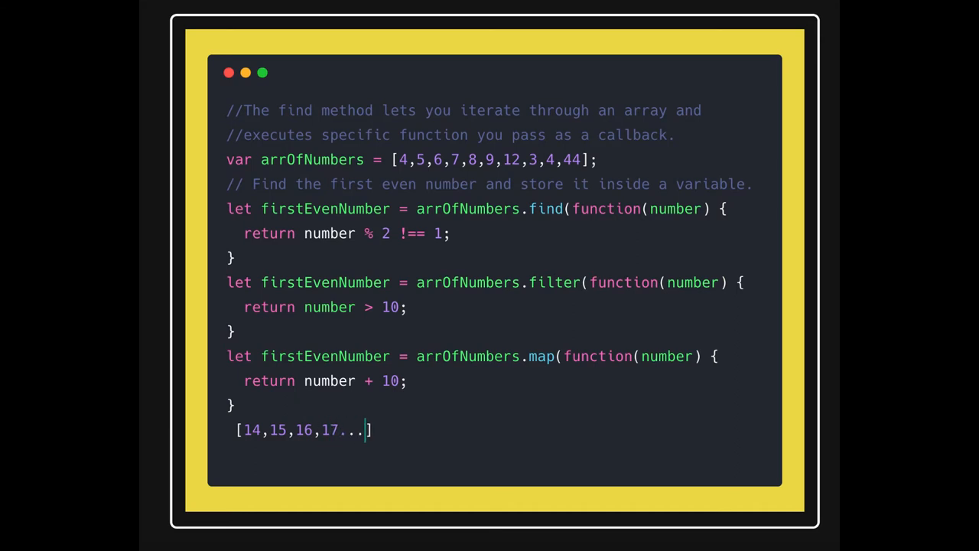
text(.)
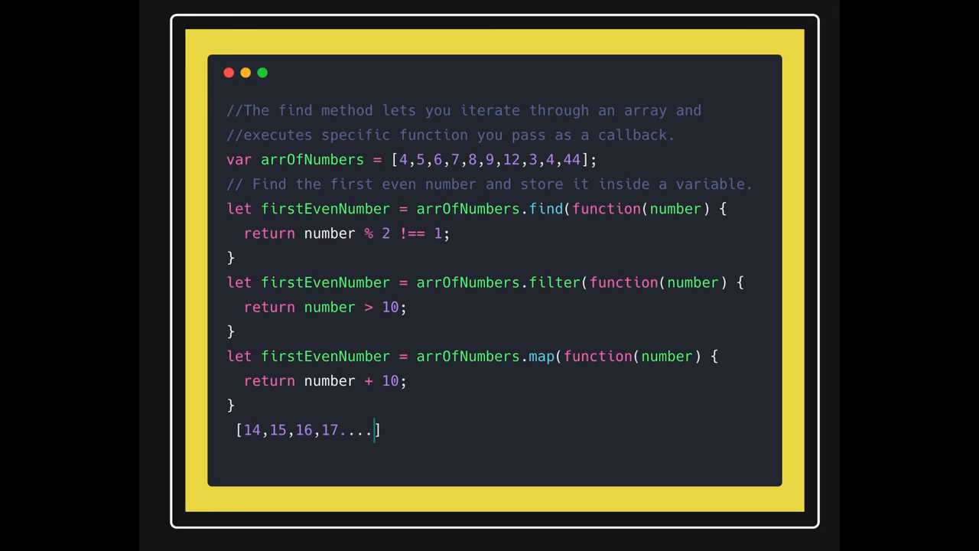
mouse_move(505, 303)
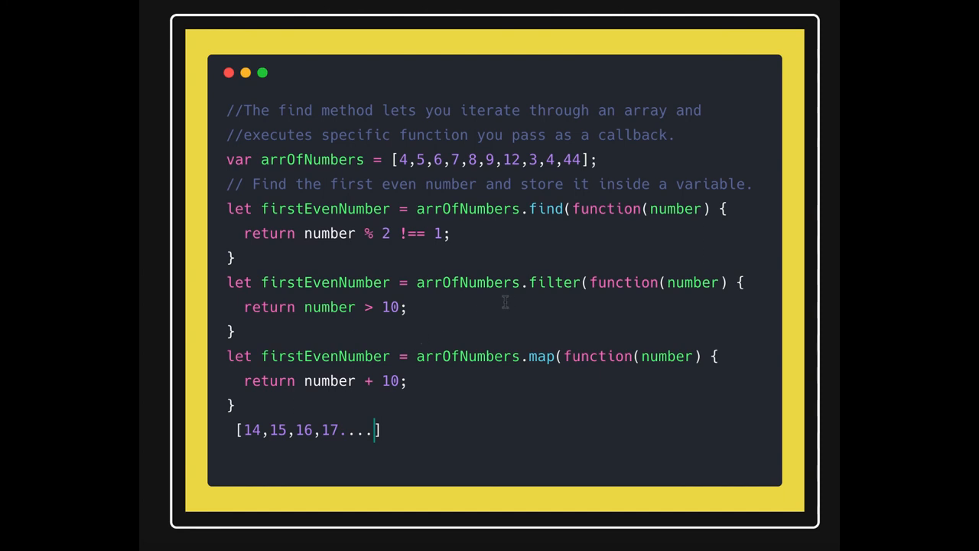
mouse_move(489, 245)
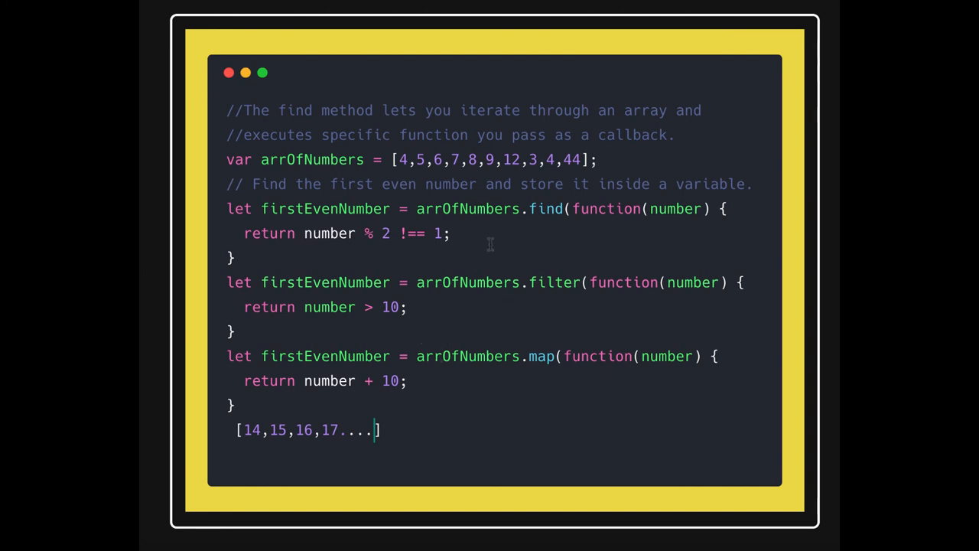